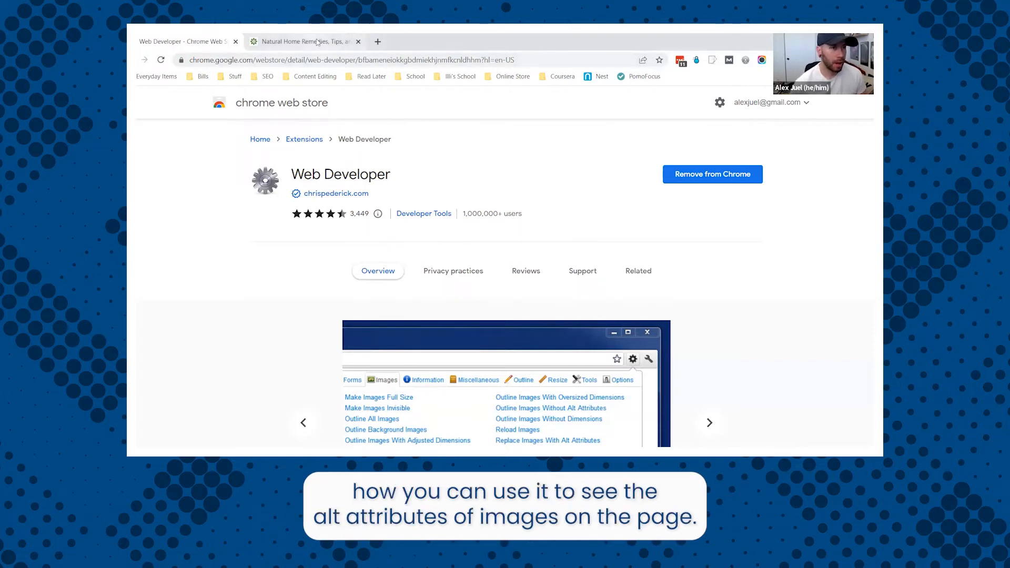
mouse_move(303, 41)
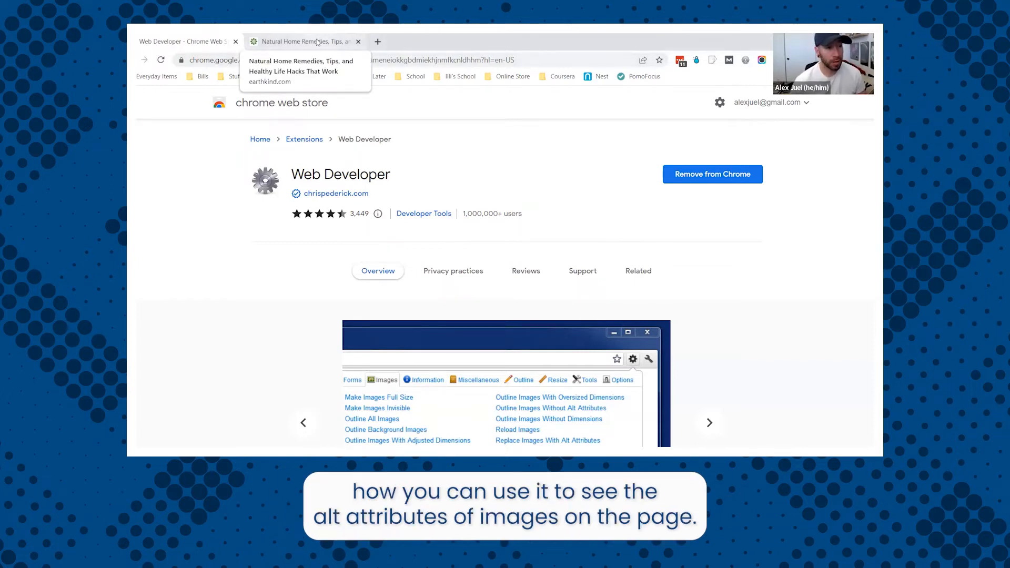
Switch to the 'Natural Home Remedies, Tips…' tab with the EarthKind blog post.
left_click(303, 41)
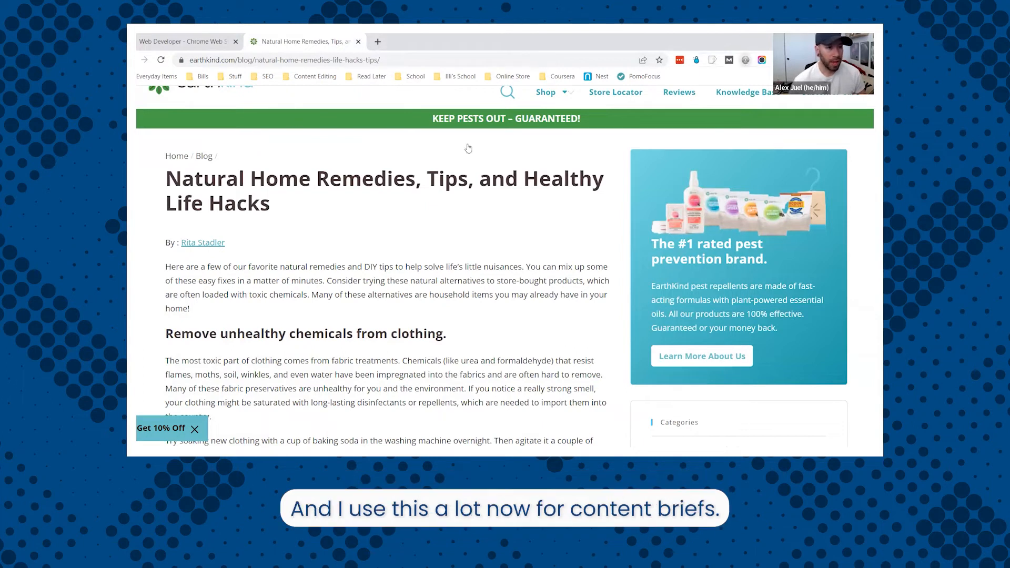
Turn on Display Alt Attributes from Web Developer's Images tools to label every image's alt text.
left_click(492, 74)
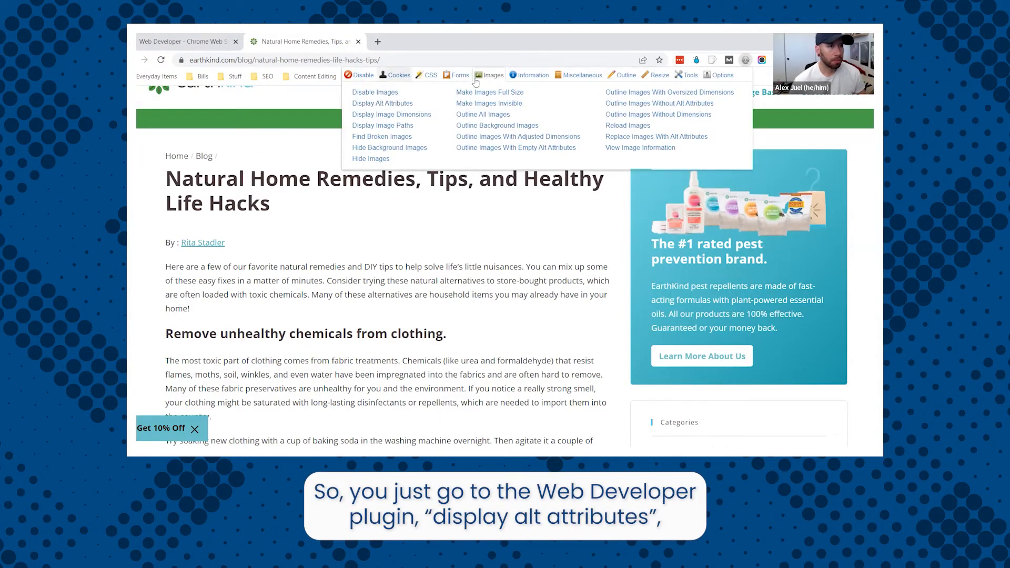
mouse_move(382, 103)
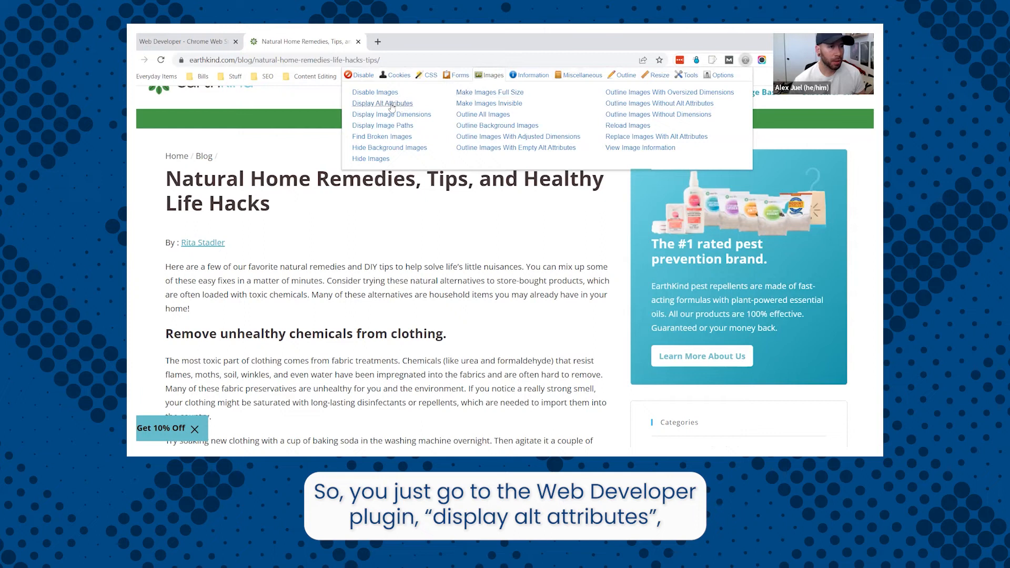
left_click(382, 103)
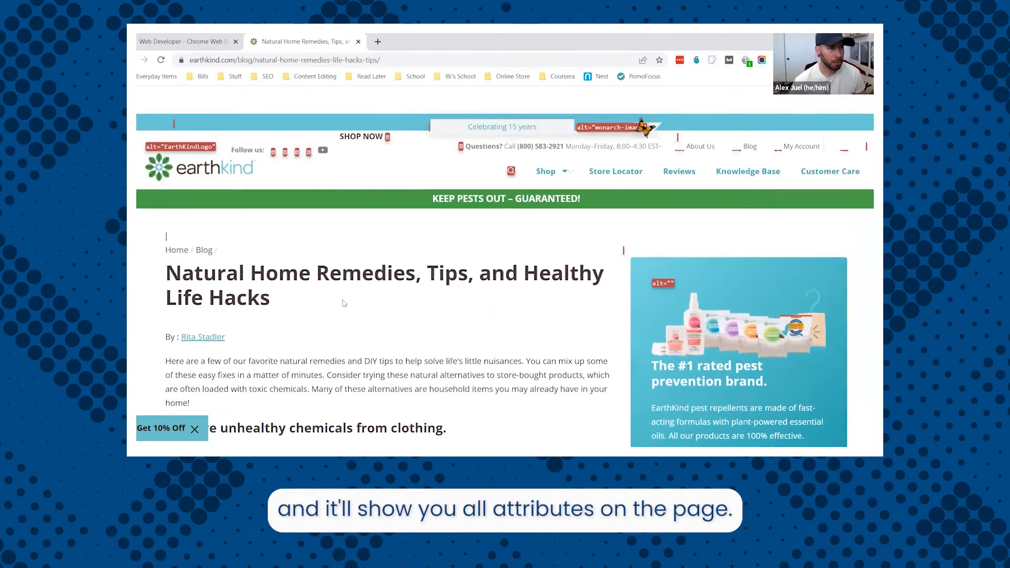
Scroll down the post to read alt labels like 'dog watching clothes dryer' and 'child who fell down'.
scroll("down", 3)
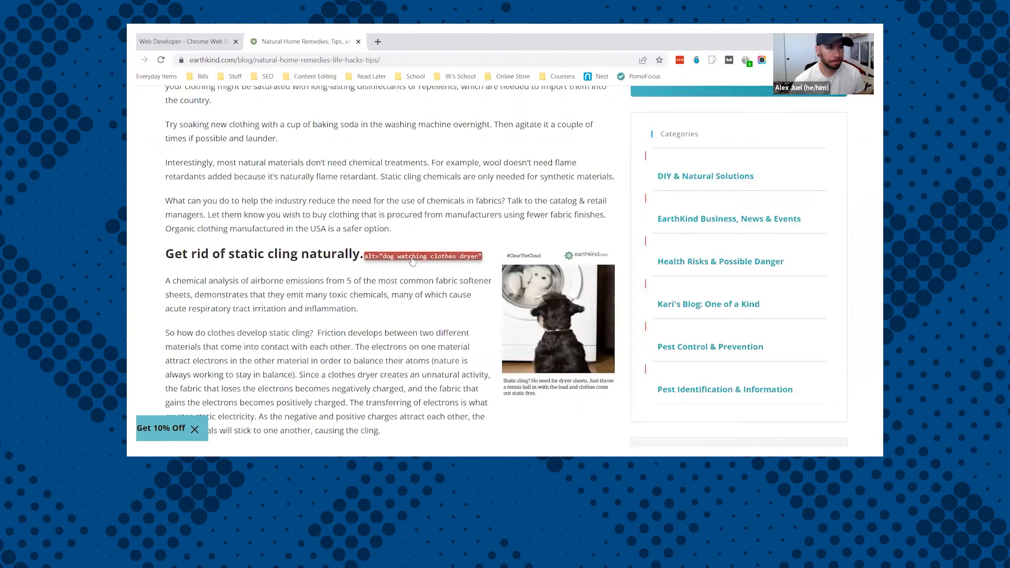
scroll("down", 3)
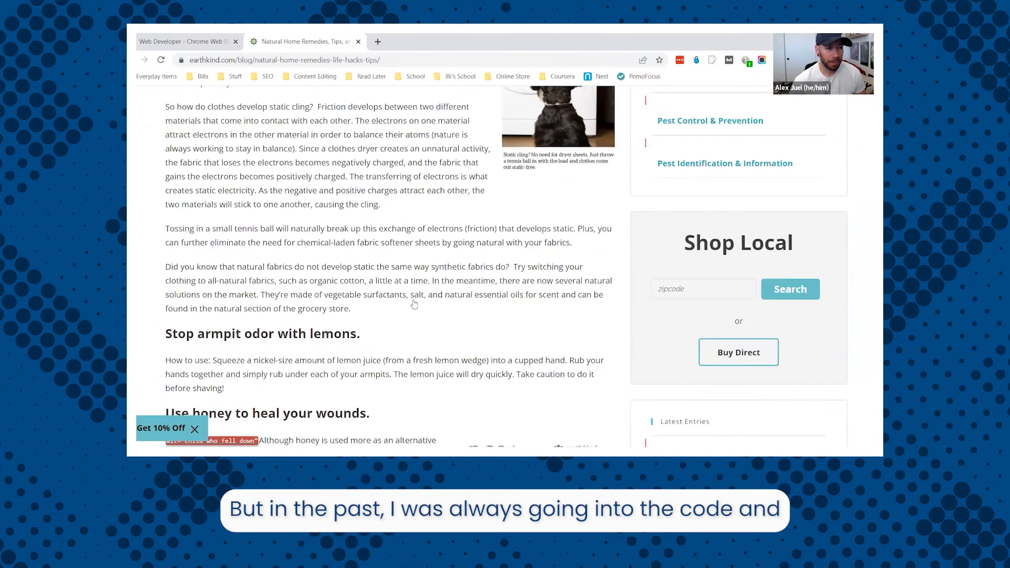
scroll("down", 3)
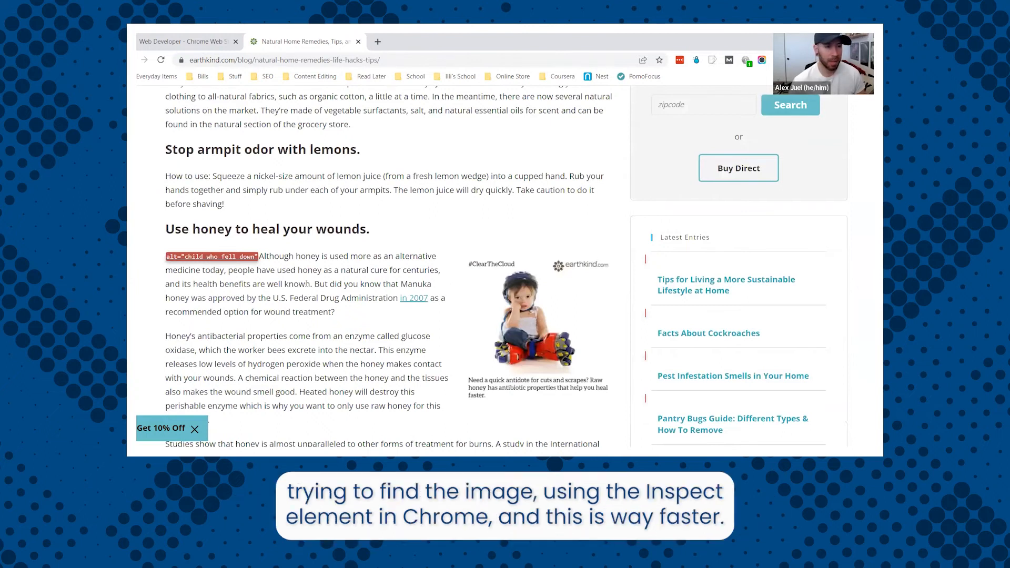
scroll("down", 3)
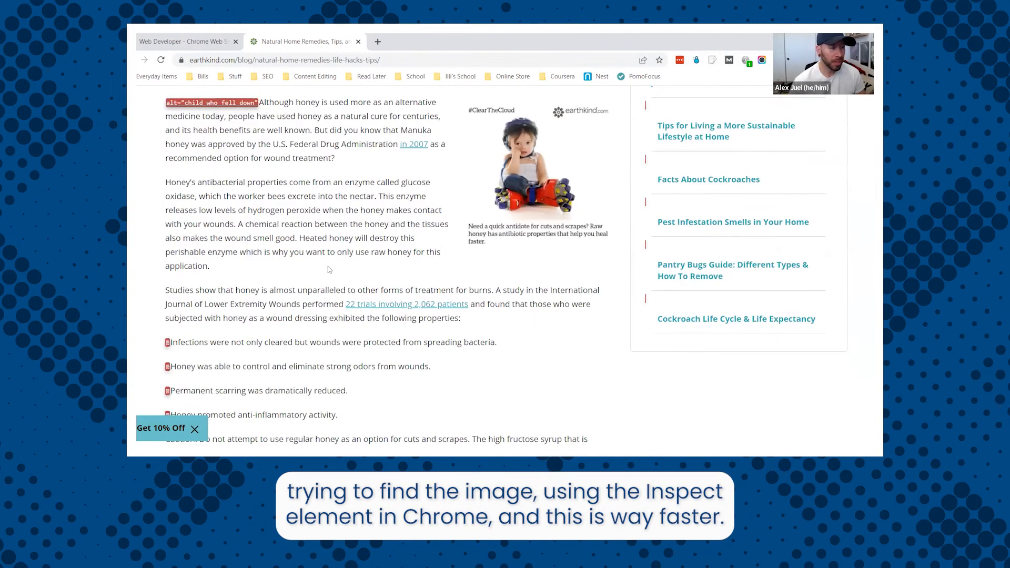